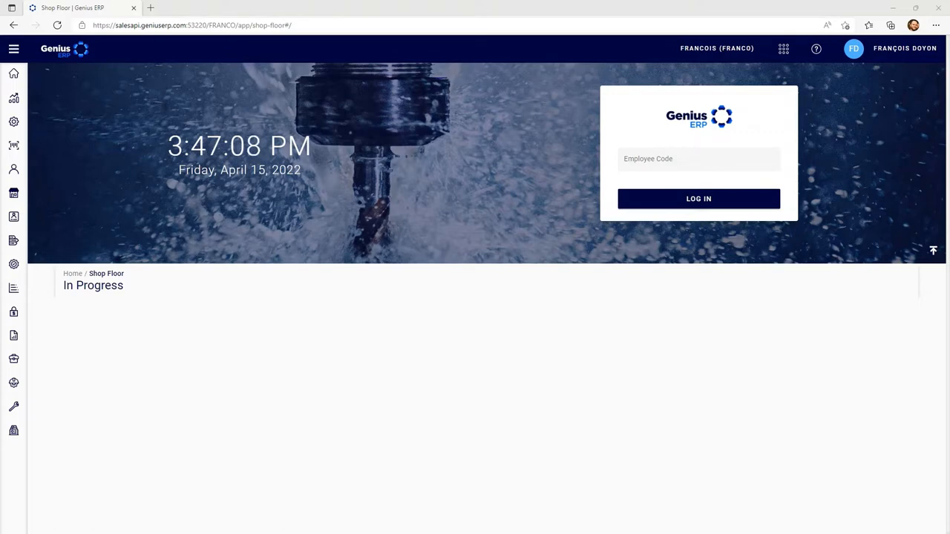
# Log an employee in to the Shop Floor to list the work order 13415 task
pyautogui.click(698, 159)
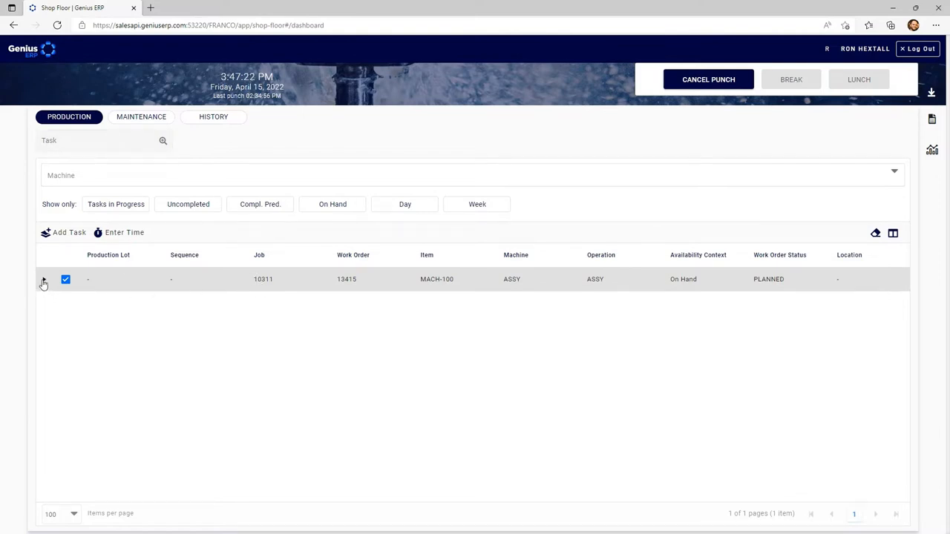
# Expand the work order 13415 task details and view its three item attachments
pyautogui.click(44, 279)
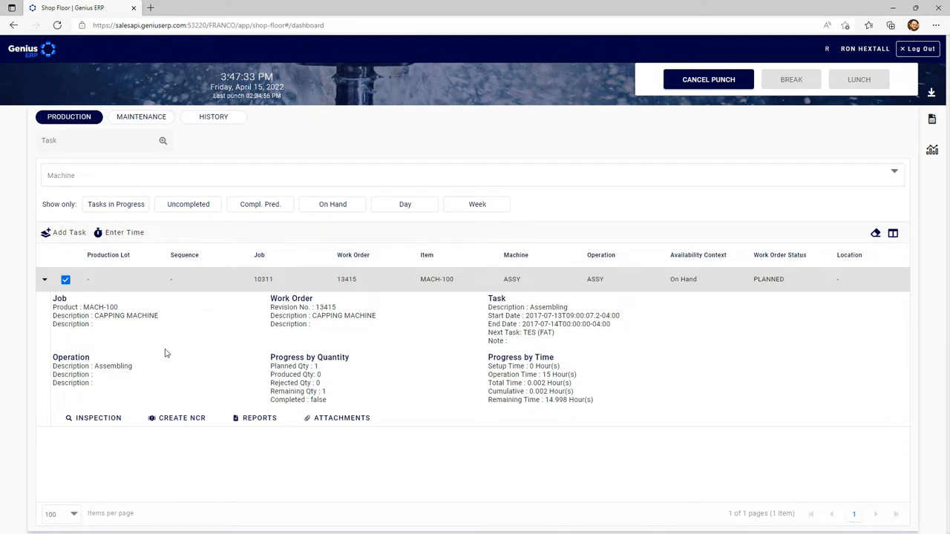
pyautogui.moveTo(234, 363)
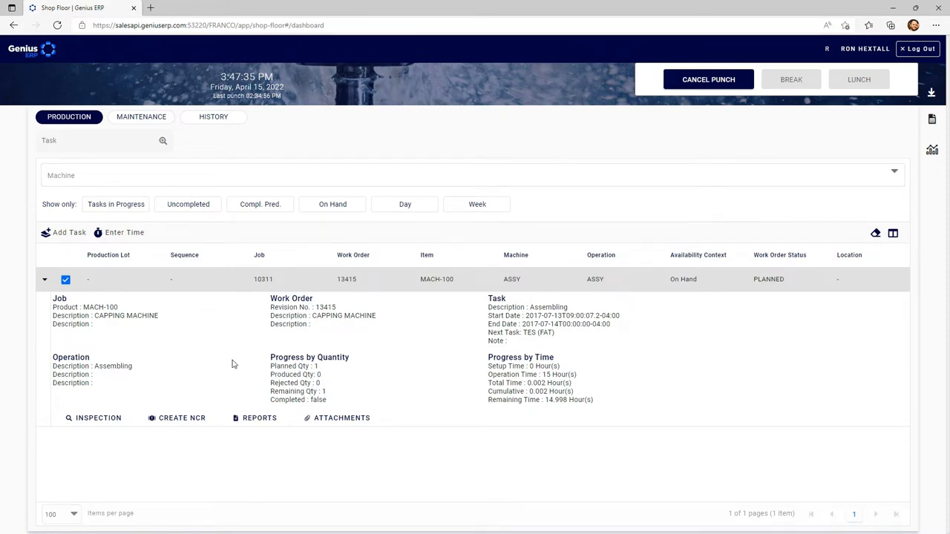
pyautogui.click(342, 418)
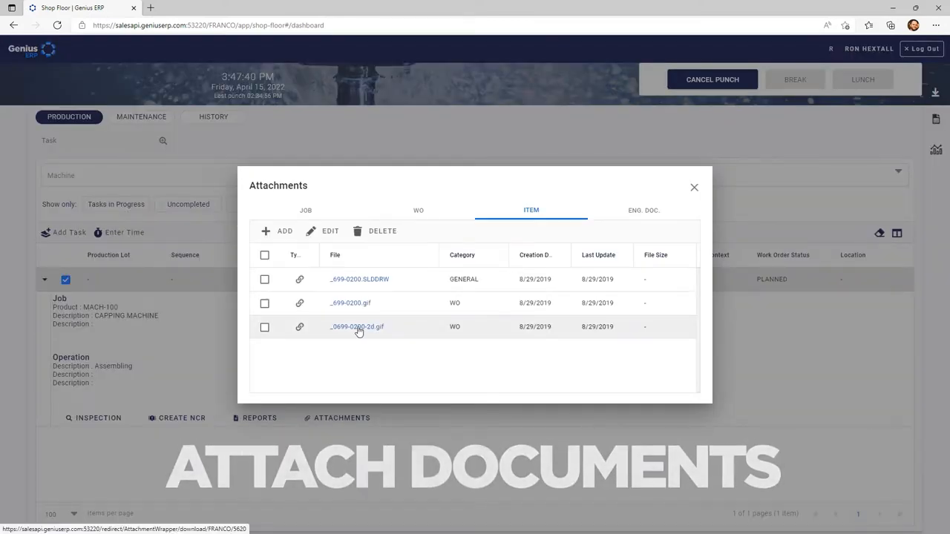
# View the _0699-0200-2d.gif picture, close attachments, and collapse the 13415 task details
pyautogui.click(356, 327)
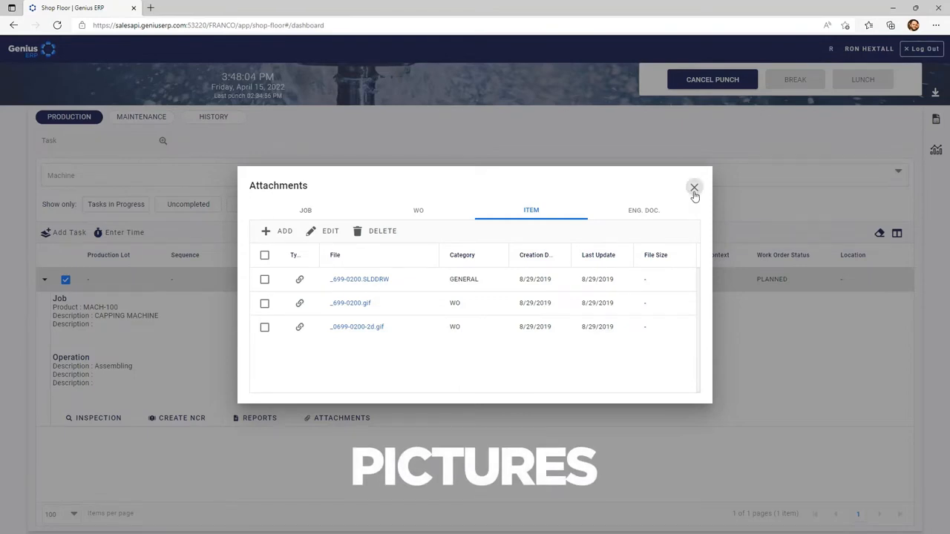
pyautogui.click(694, 187)
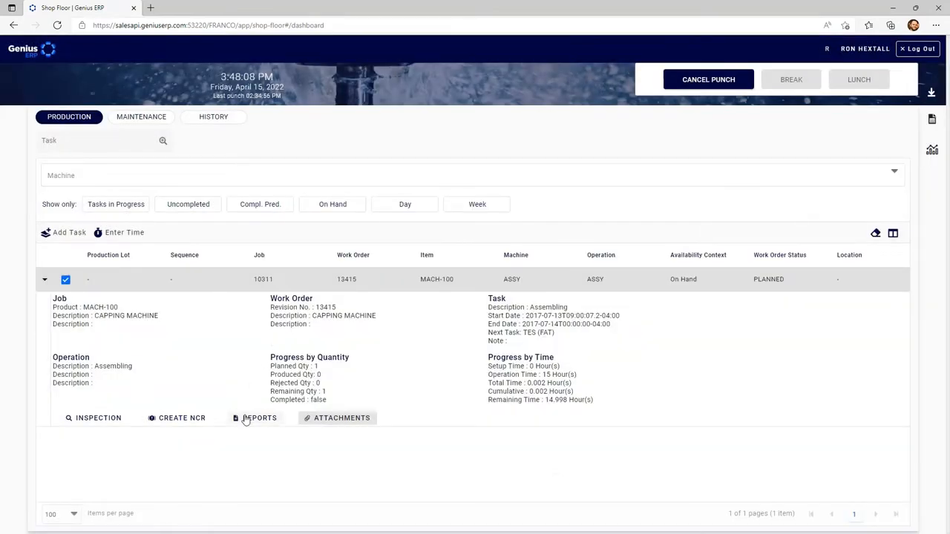
pyautogui.click(260, 418)
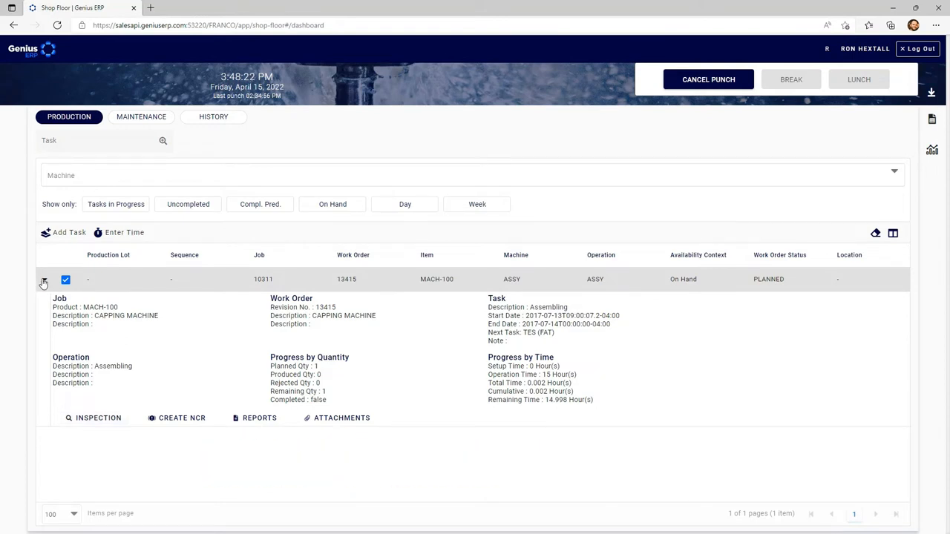
pyautogui.click(44, 279)
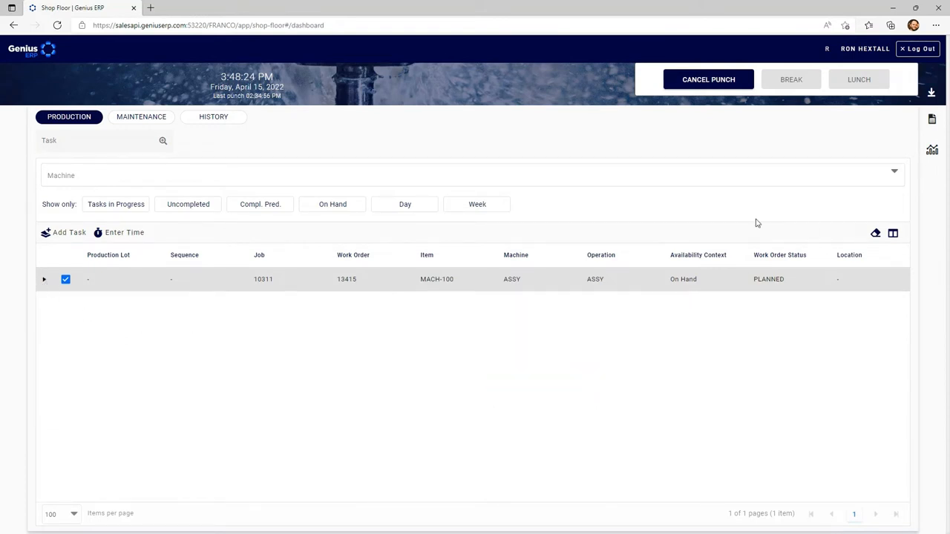
# Switch to the next employee, listing six uncompleted, on-hand ASSY machine tasks
pyautogui.click(918, 48)
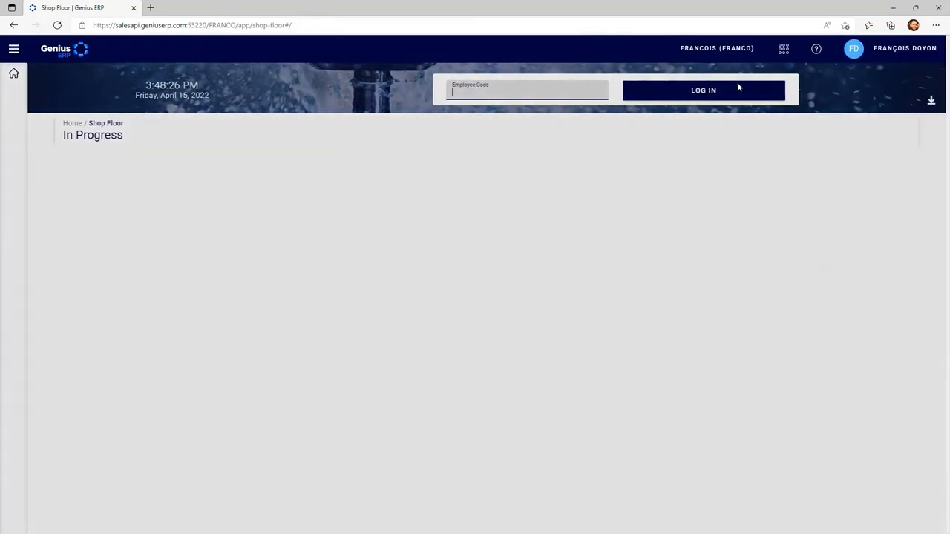
pyautogui.click(13, 48)
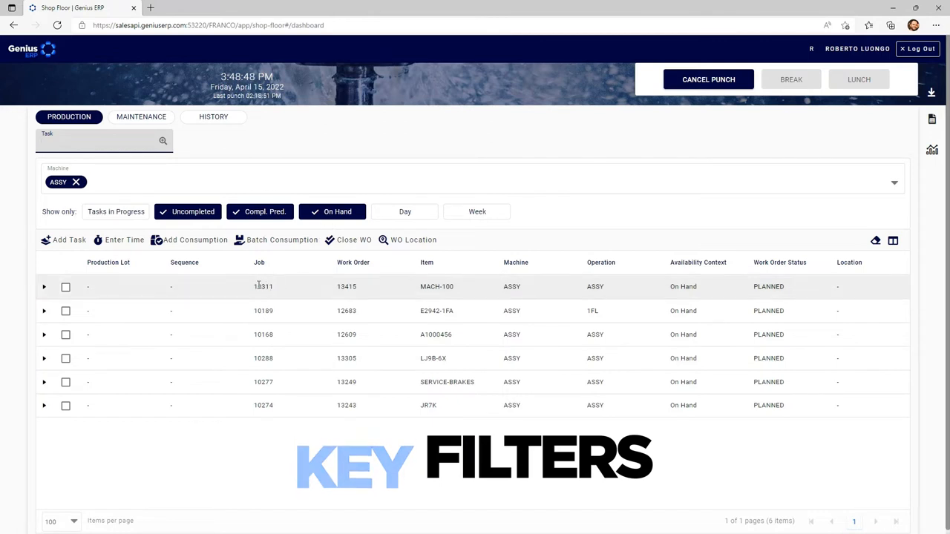
# Check the work order 13415 task row and launch Batch Consumption
pyautogui.click(104, 142)
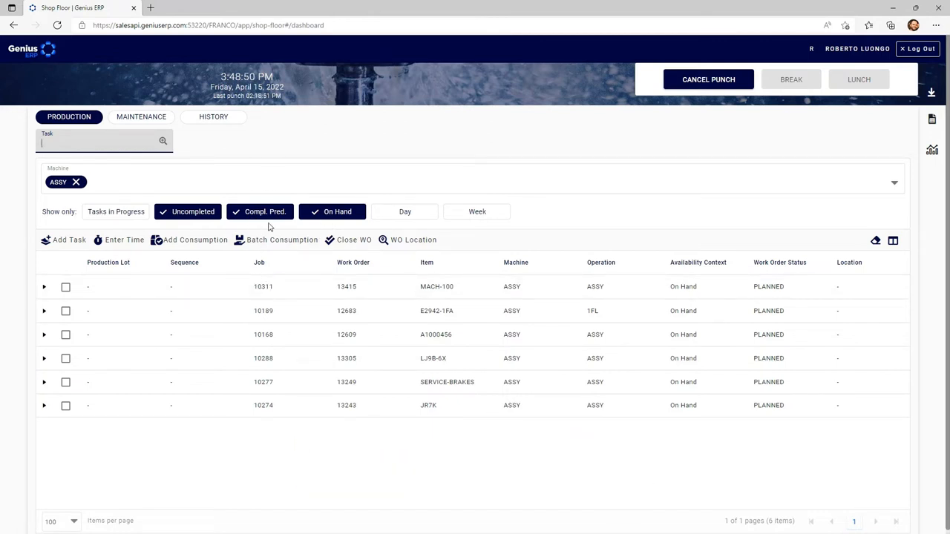
pyautogui.moveTo(279, 228)
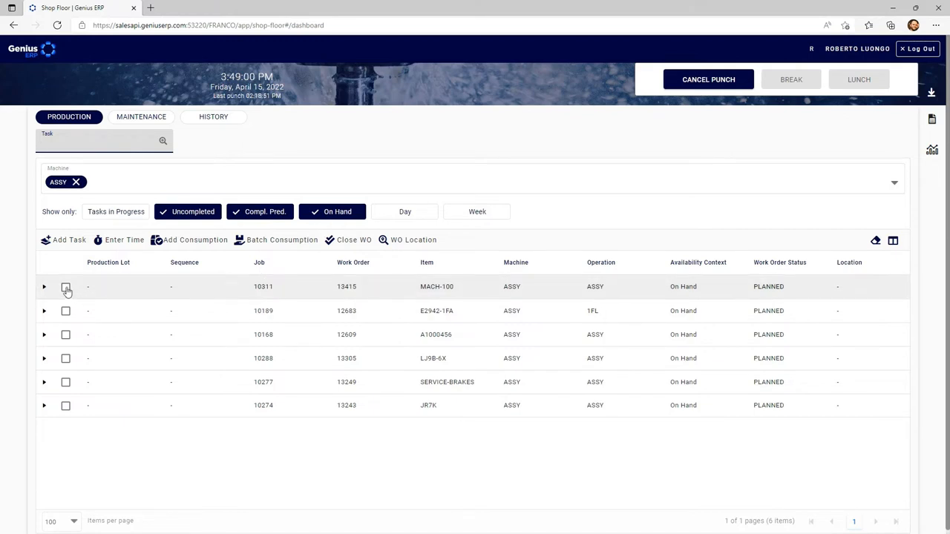
pyautogui.click(65, 287)
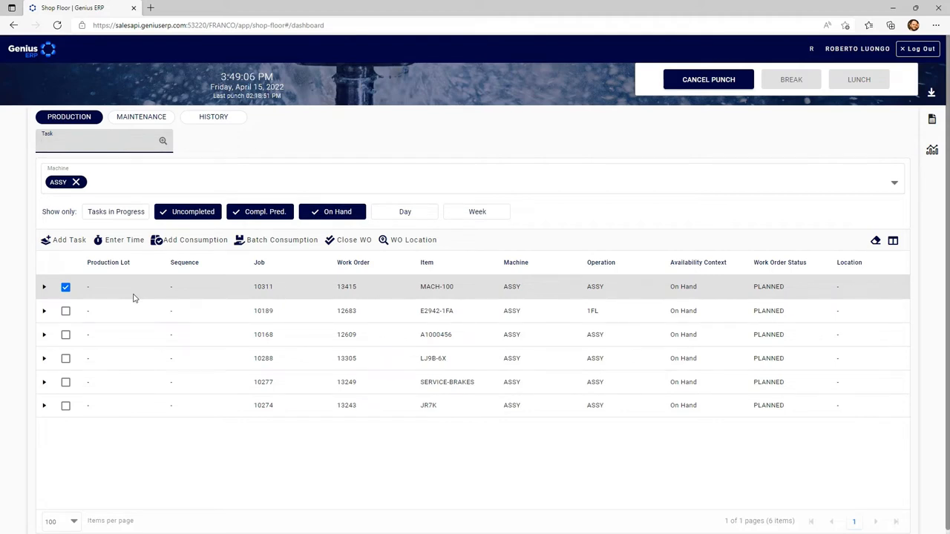
pyautogui.click(104, 142)
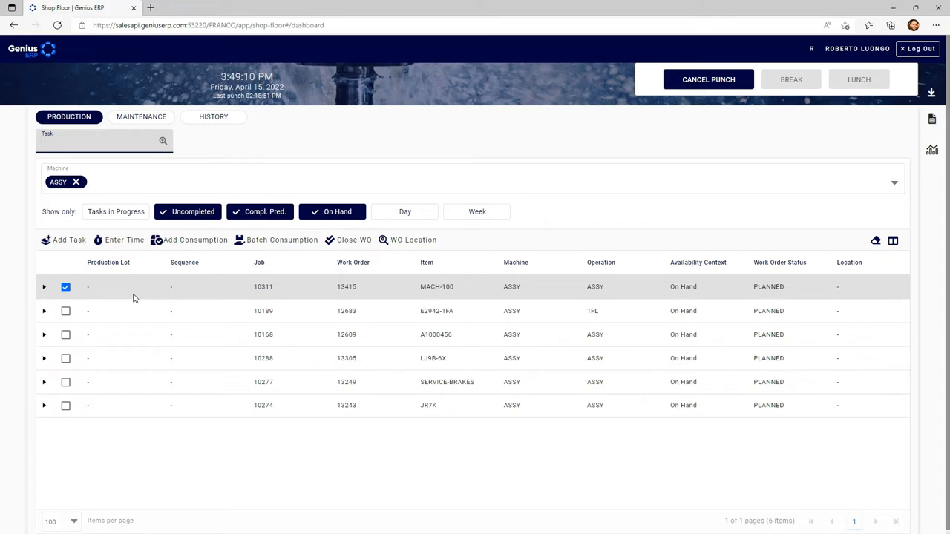
pyautogui.click(281, 240)
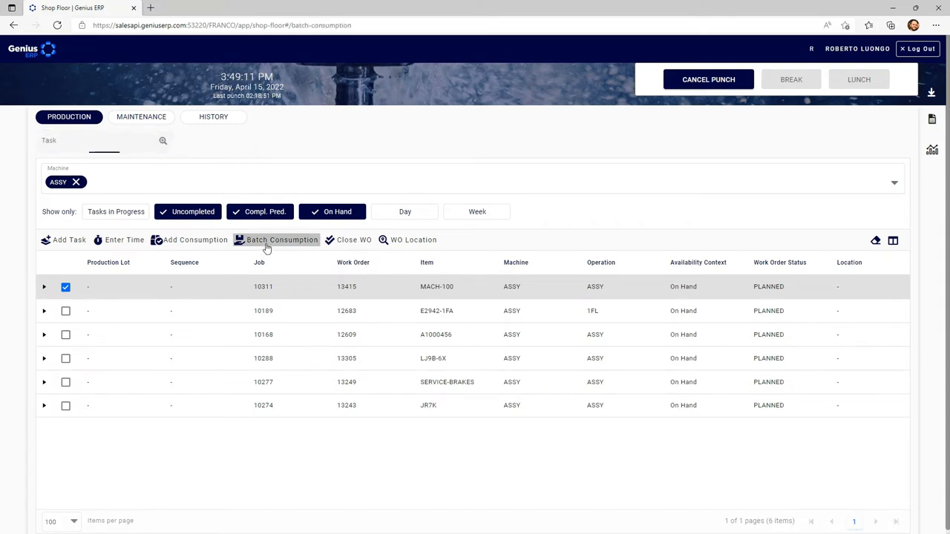
# Pick MACH-108 from work order 13415's 40 components and return to the task list
pyautogui.click(282, 239)
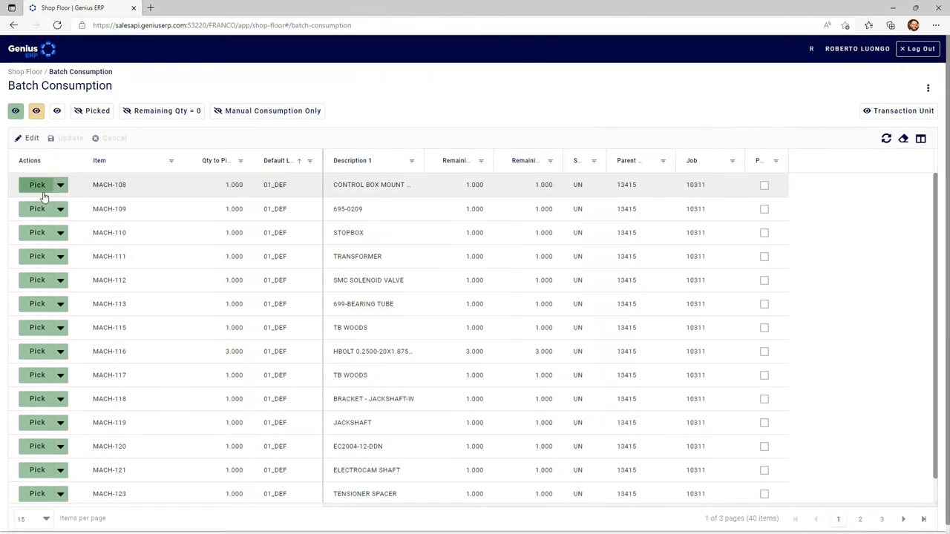
pyautogui.moveTo(42, 192)
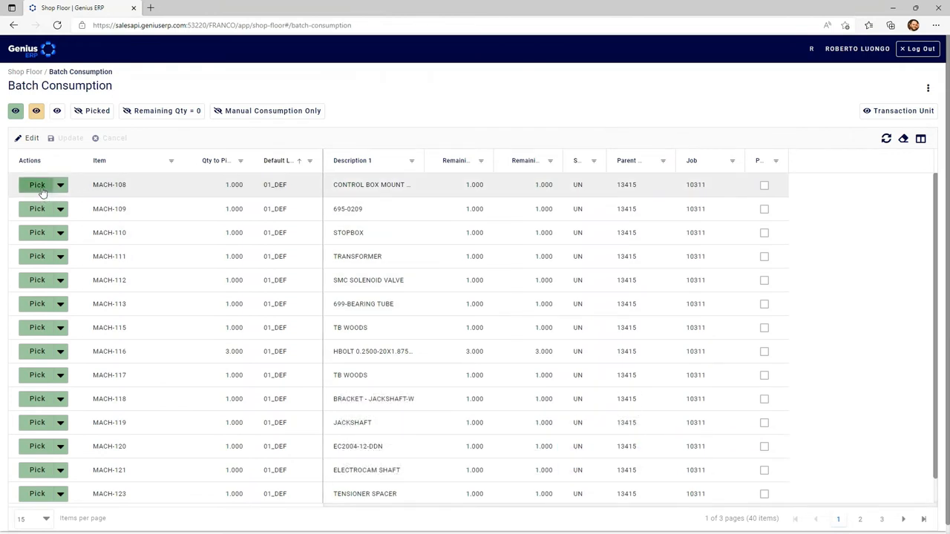
pyautogui.click(37, 184)
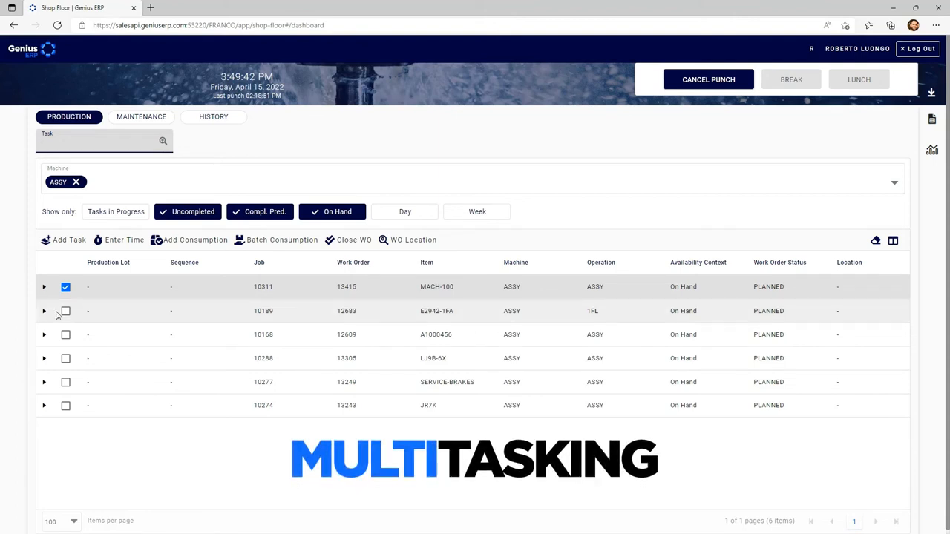
# Enter completed time, 0.505 hours each, for work orders 13415, 12683 and 12609
pyautogui.click(65, 311)
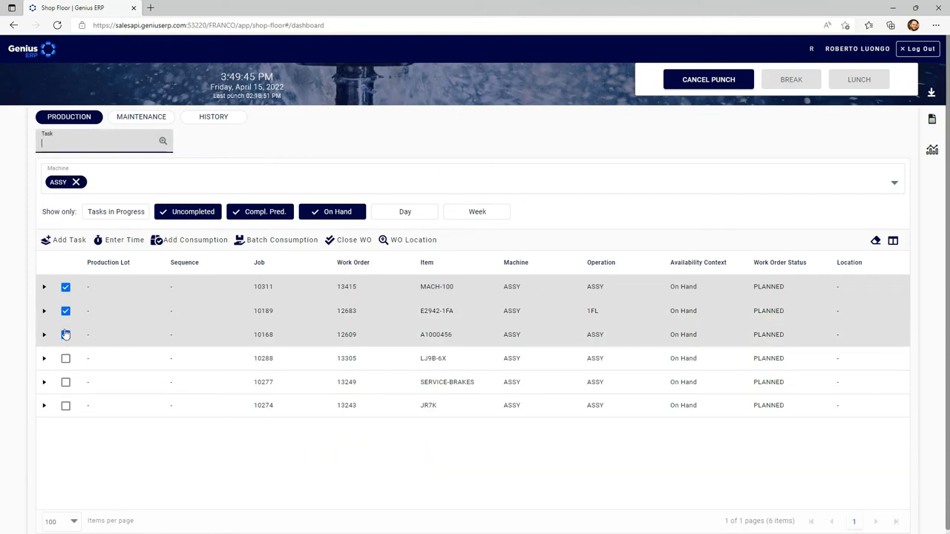
pyautogui.click(65, 335)
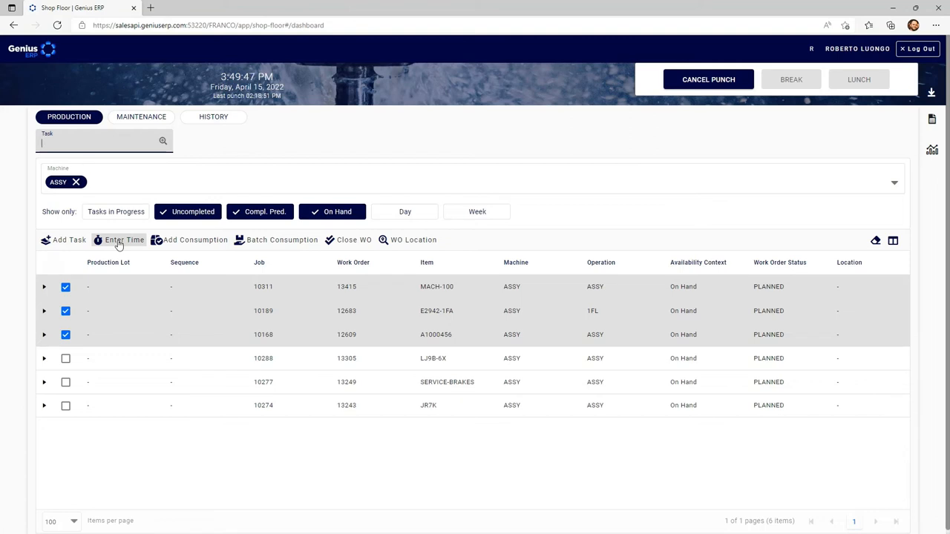
pyautogui.click(125, 240)
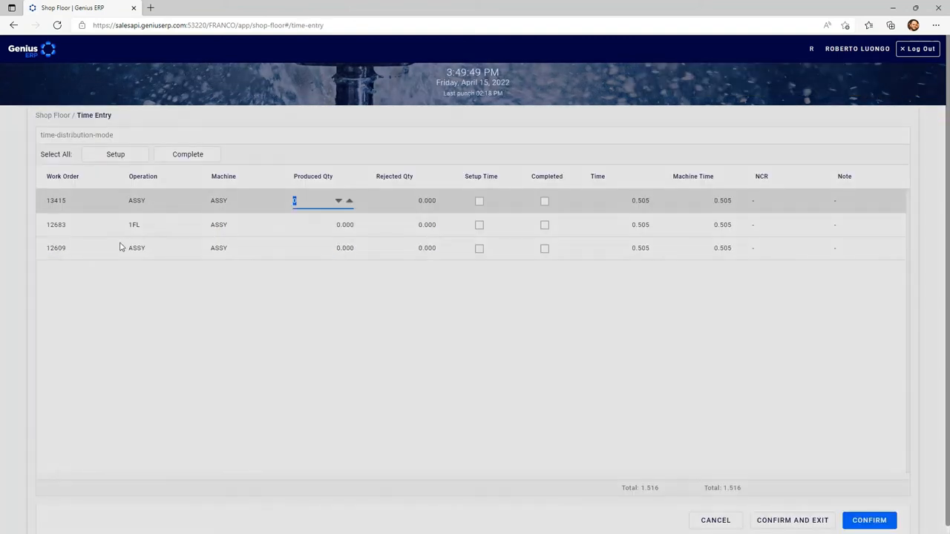
pyautogui.click(187, 155)
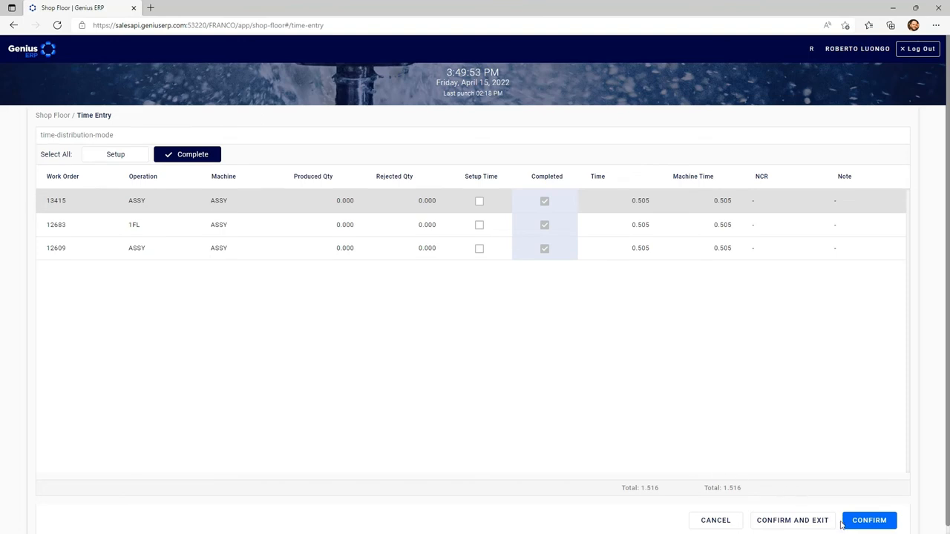
pyautogui.click(868, 519)
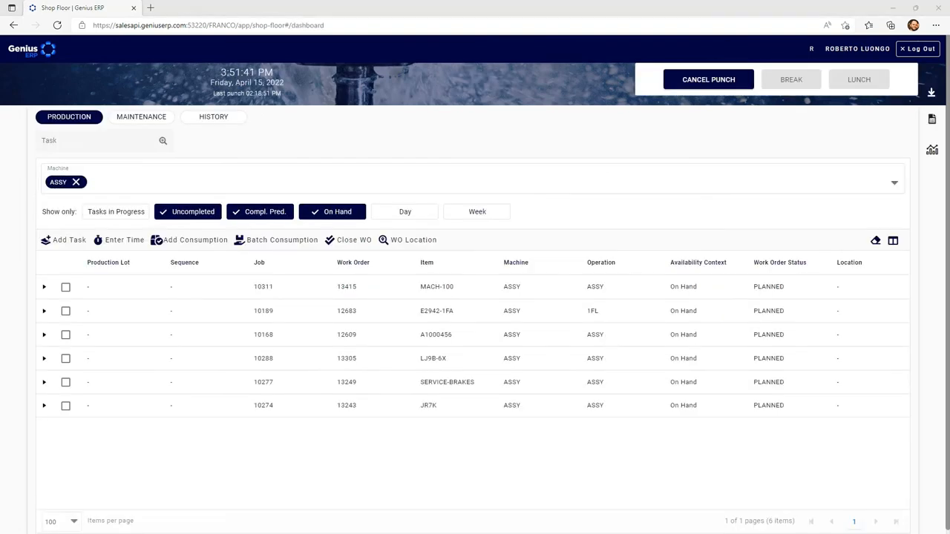